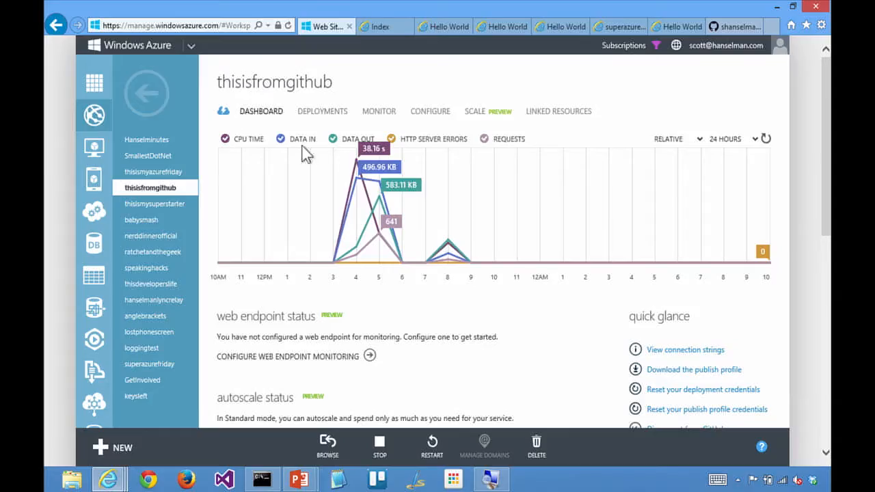
pyautogui.moveTo(153, 171)
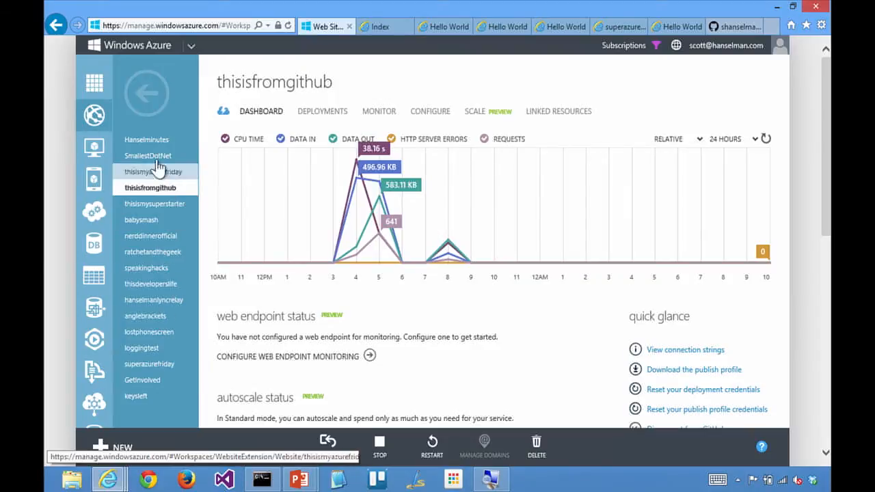
# Open the Hanselminutes site dashboard and scroll to its usage and linked resources.
pyautogui.click(147, 139)
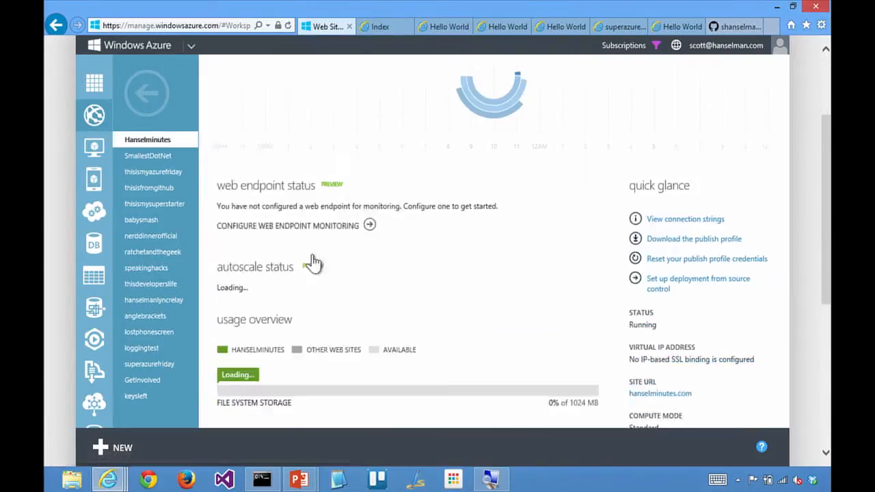
pyautogui.scroll(-3)
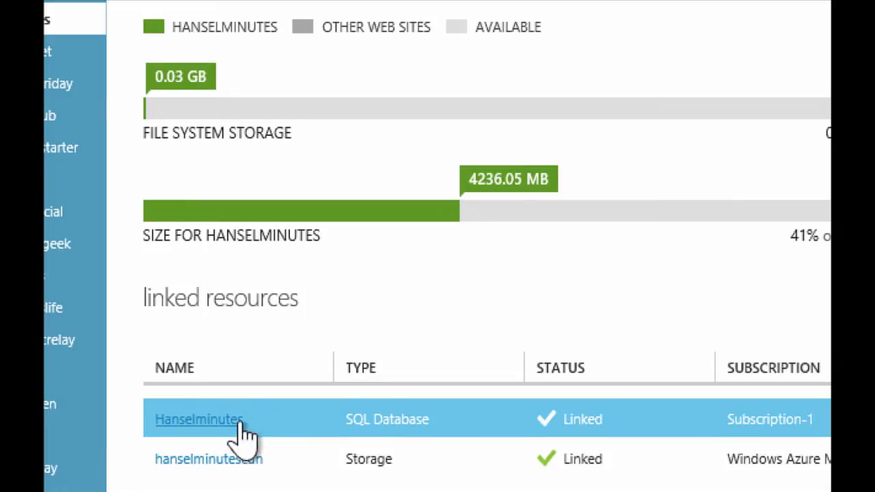
pyautogui.scroll(-3)
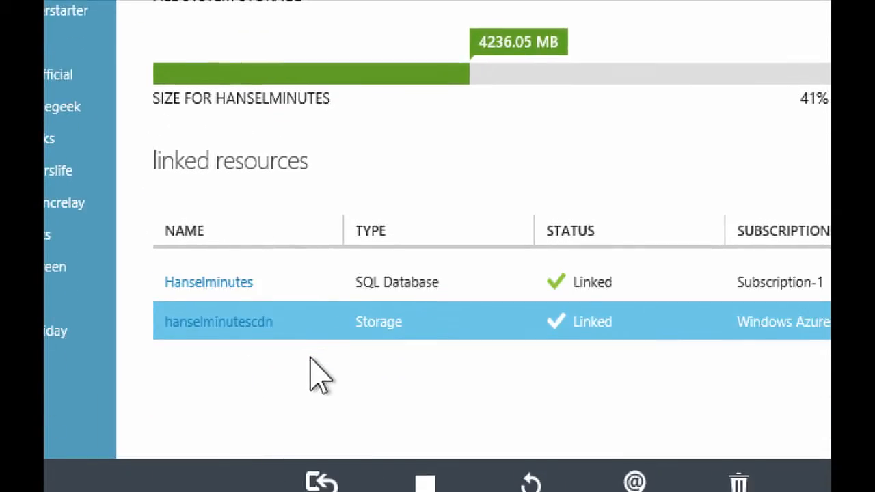
pyautogui.moveTo(219, 359)
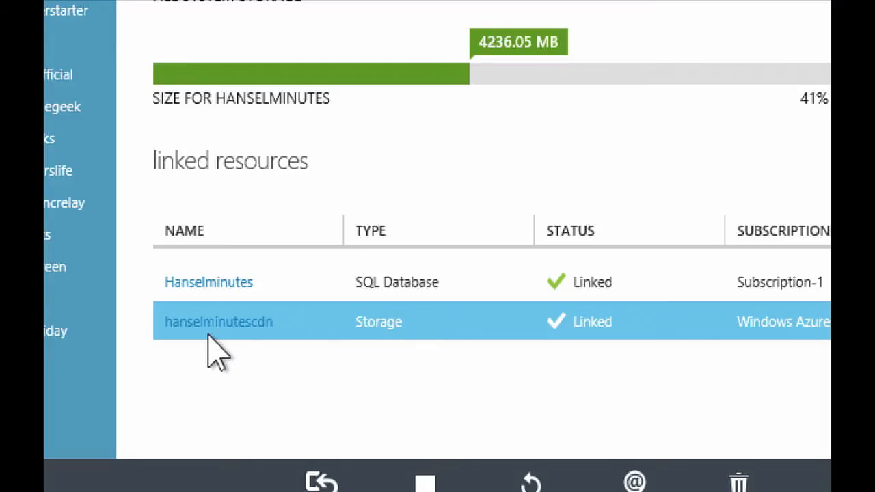
pyautogui.moveTo(465, 123)
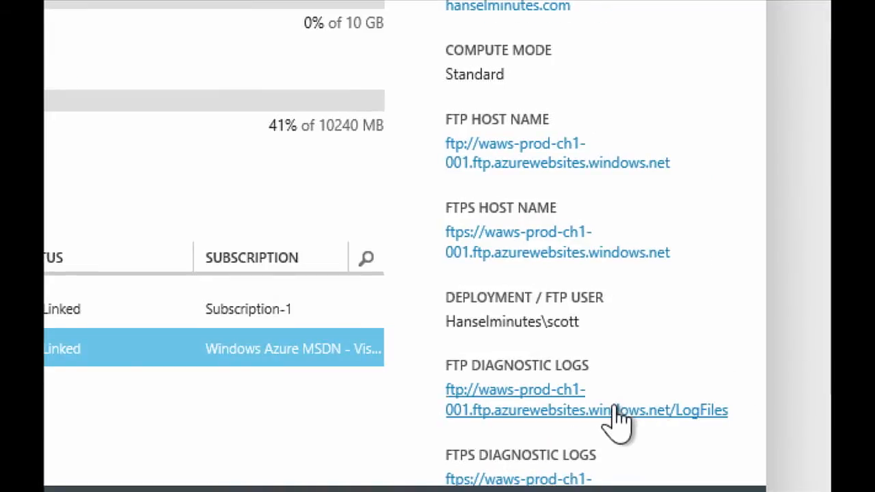
# Reconnect to the saved FTPS thisisfromgithub address and accept its unknown certificate.
pyautogui.scroll(-3)
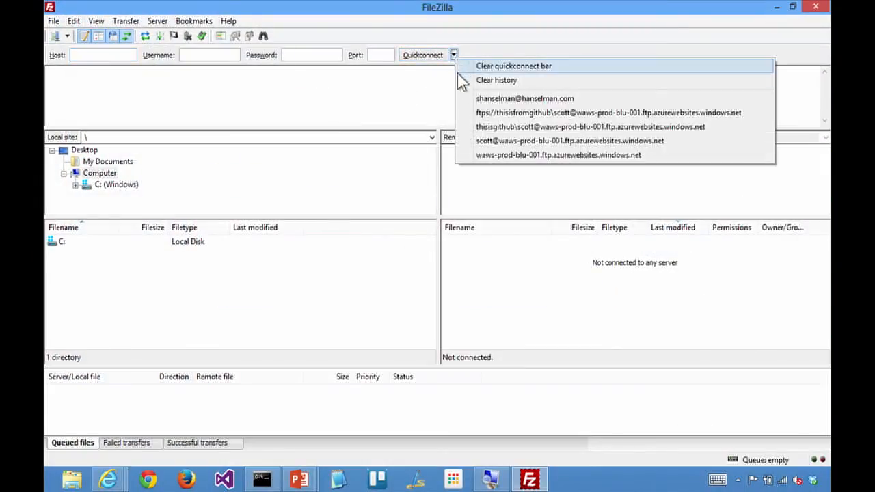
pyautogui.click(607, 112)
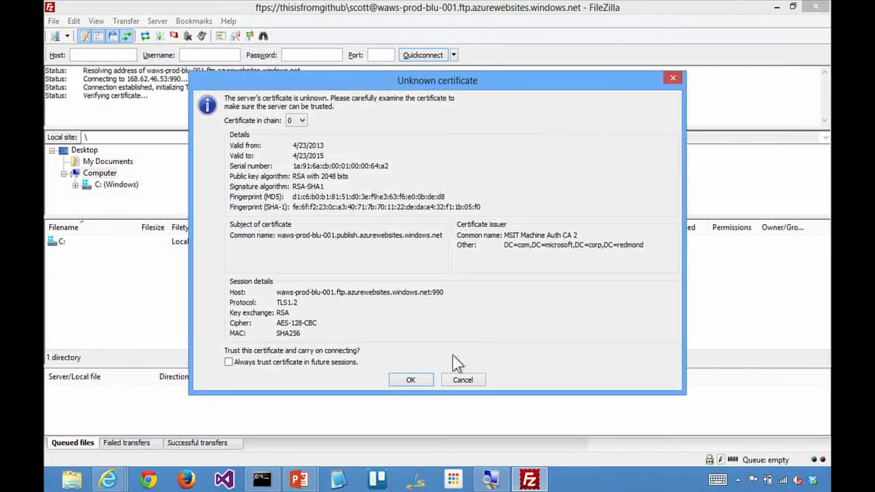
pyautogui.click(410, 380)
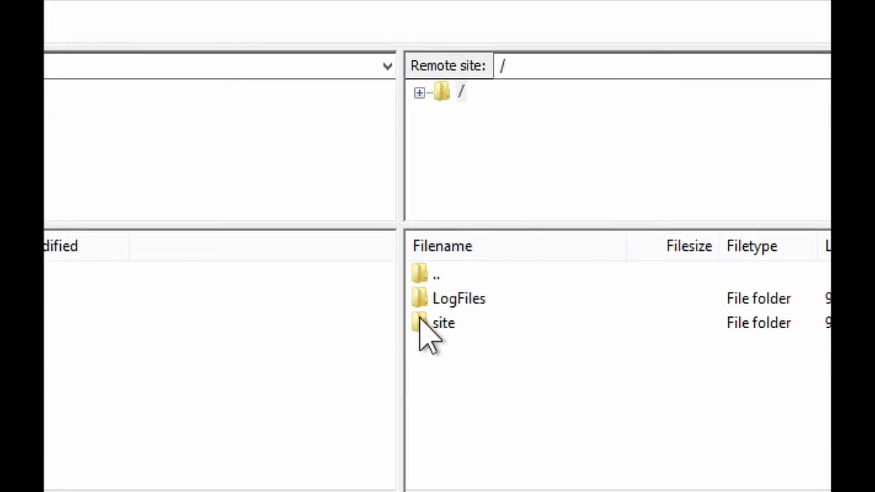
# Browse into site/wwwroot to list Web.config, packages.config, Global.asax and foo.ashx.
pyautogui.doubleClick(443, 323)
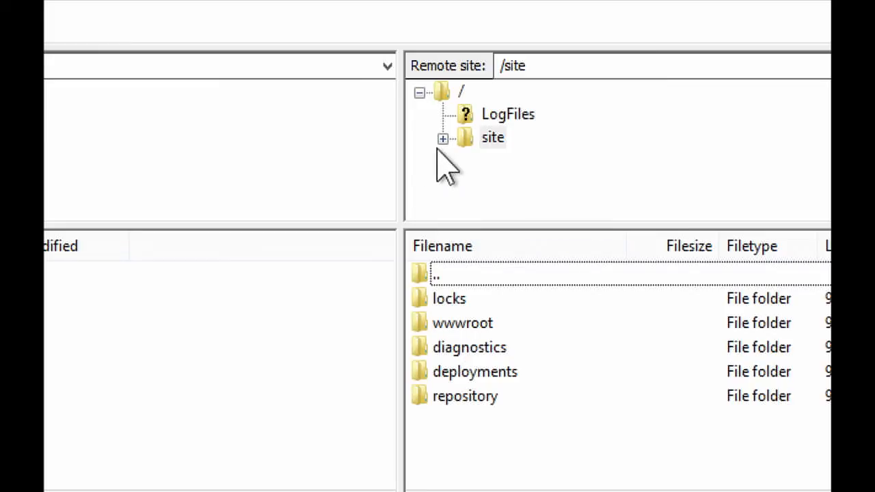
pyautogui.click(443, 139)
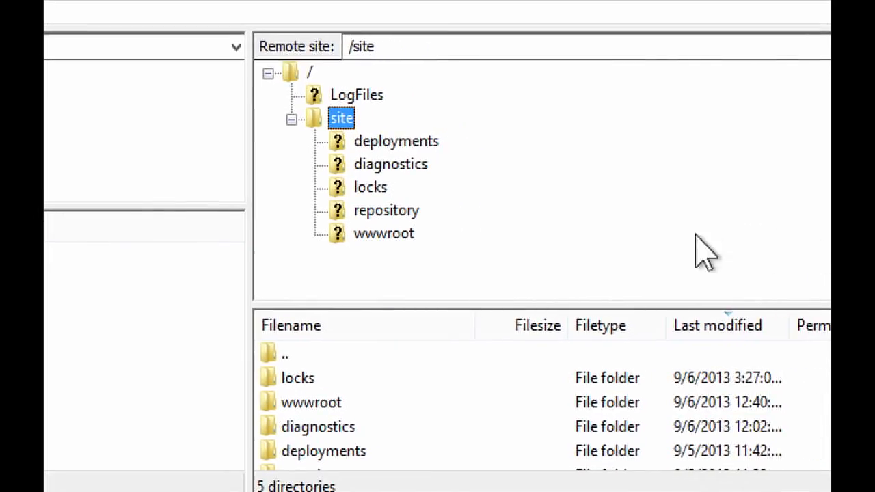
pyautogui.click(383, 233)
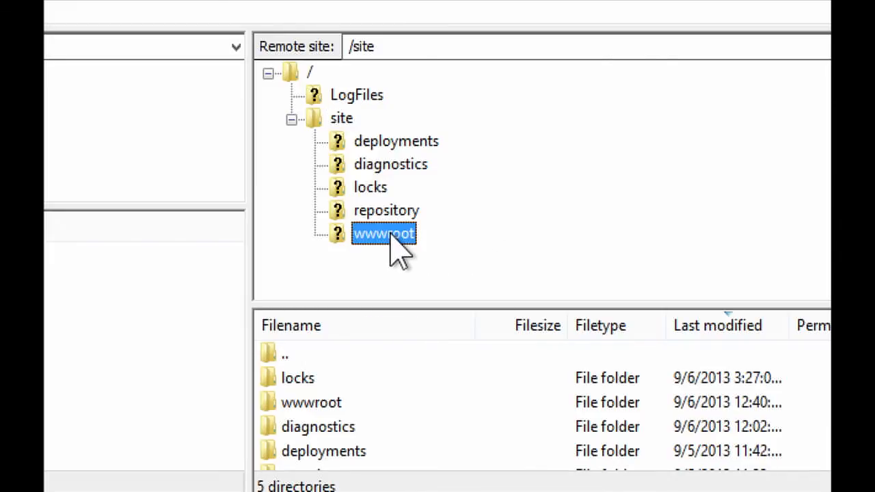
pyautogui.doubleClick(383, 233)
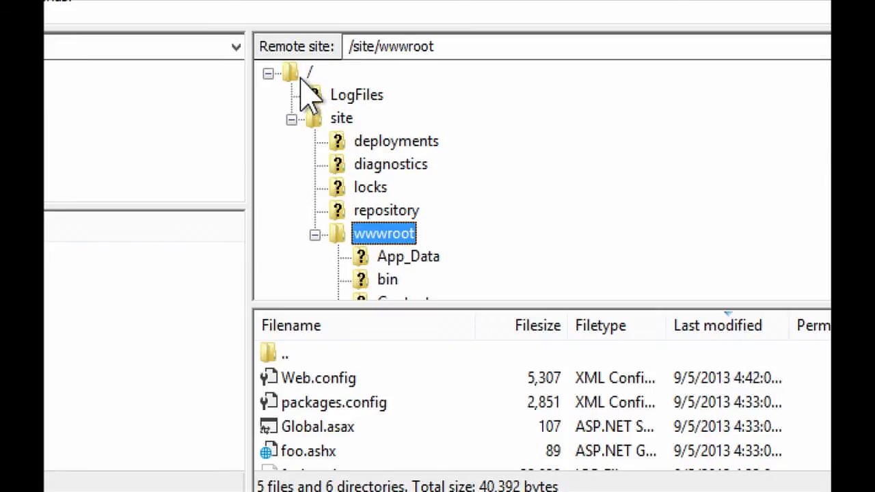
pyautogui.click(290, 74)
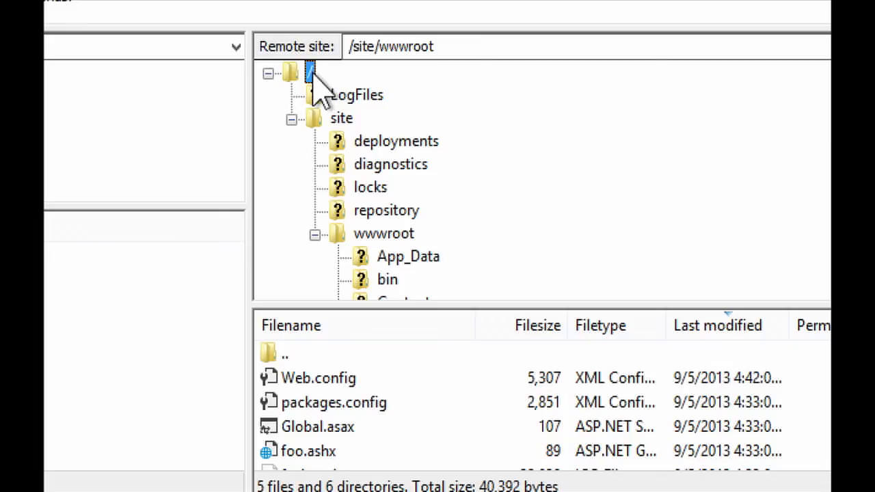
pyautogui.click(309, 74)
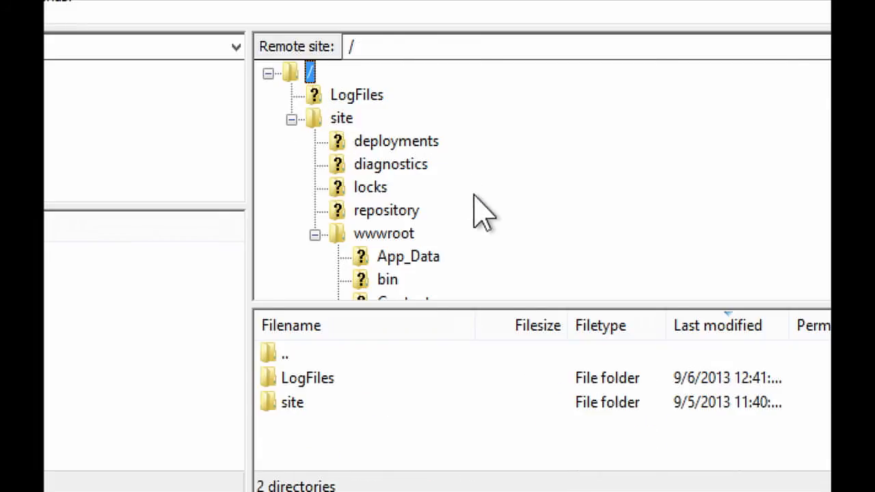
pyautogui.scroll(-3)
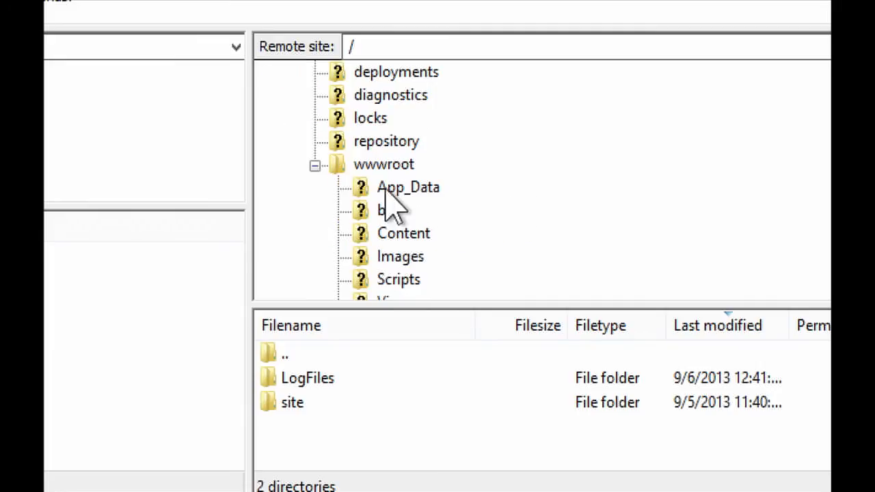
pyautogui.click(383, 164)
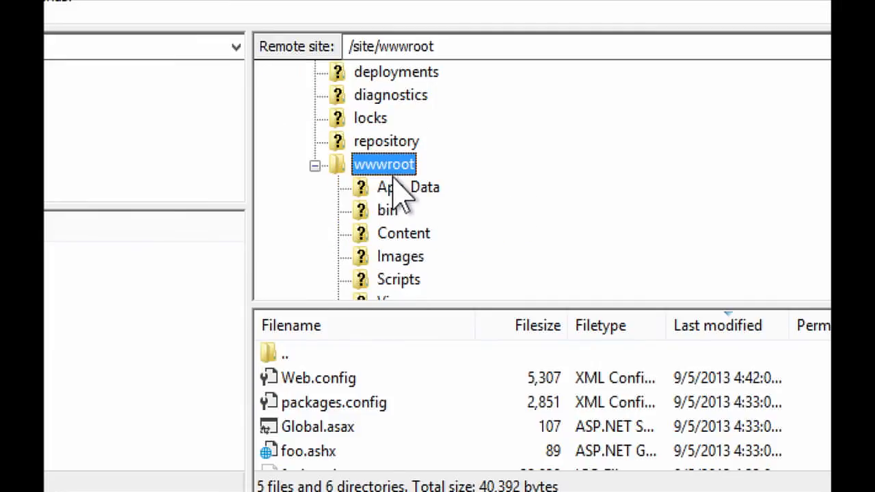
pyautogui.click(407, 187)
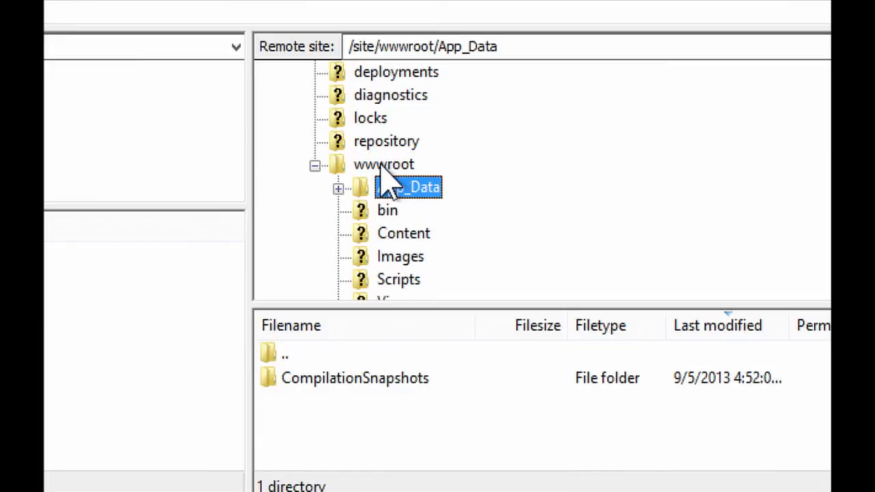
pyautogui.click(383, 164)
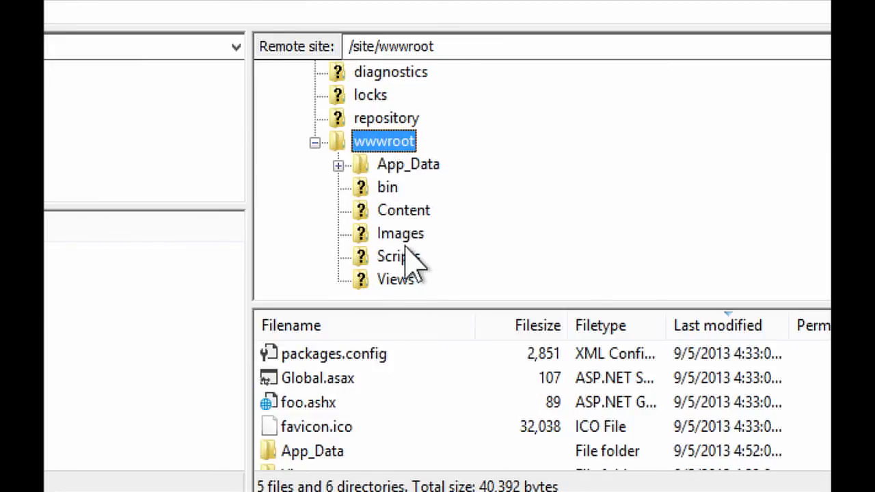
pyautogui.moveTo(629, 205)
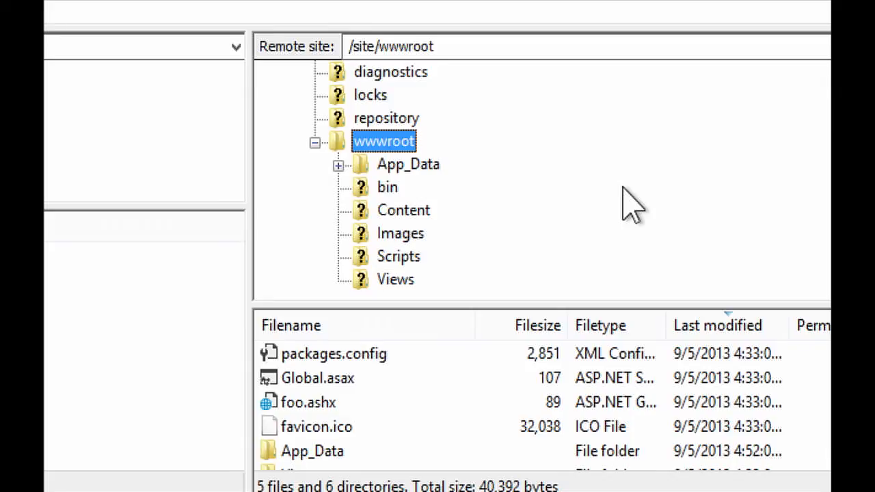